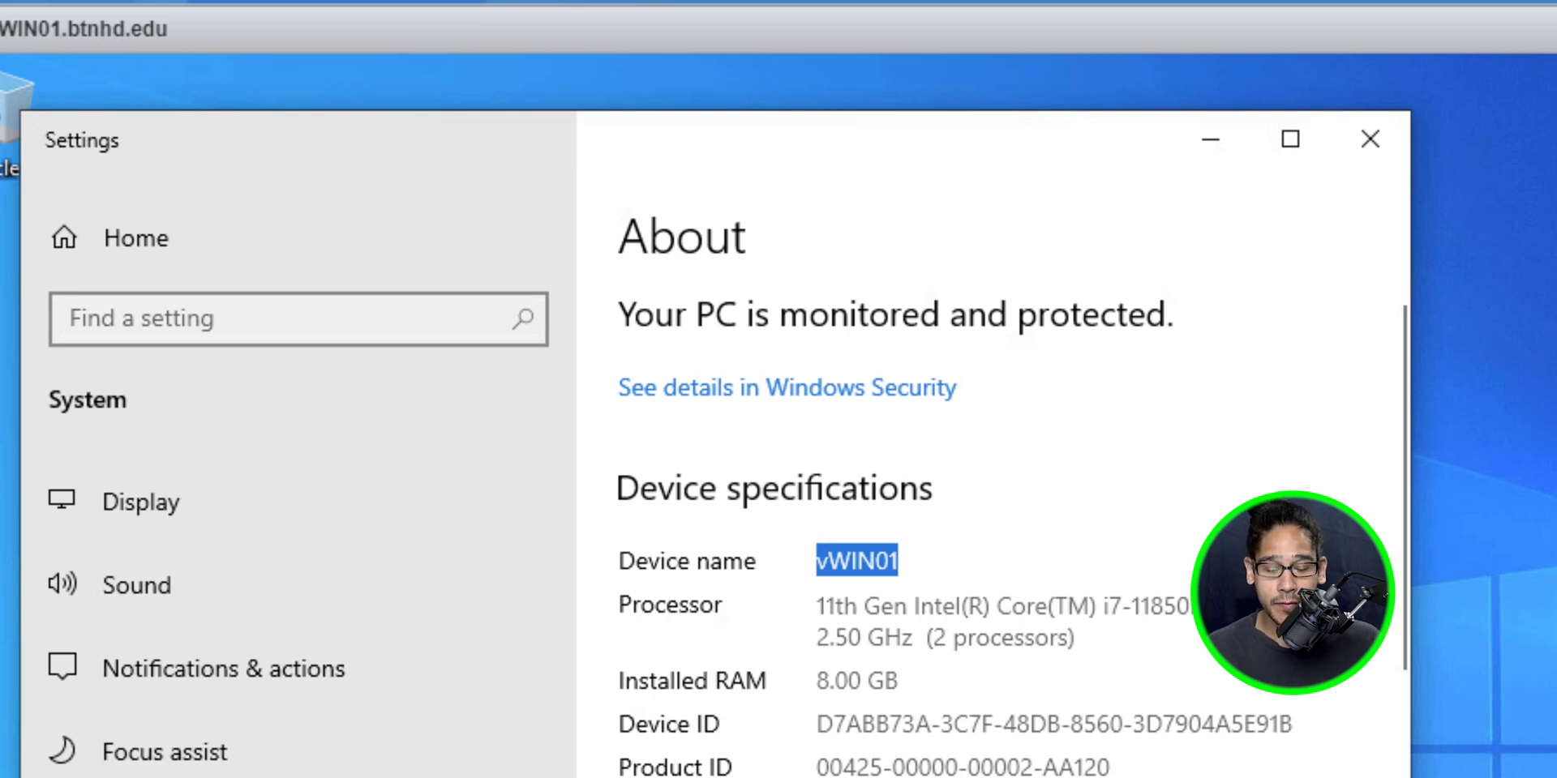
- Go from the About page to the Accounts 'Your info' settings
left_click(38, 746)
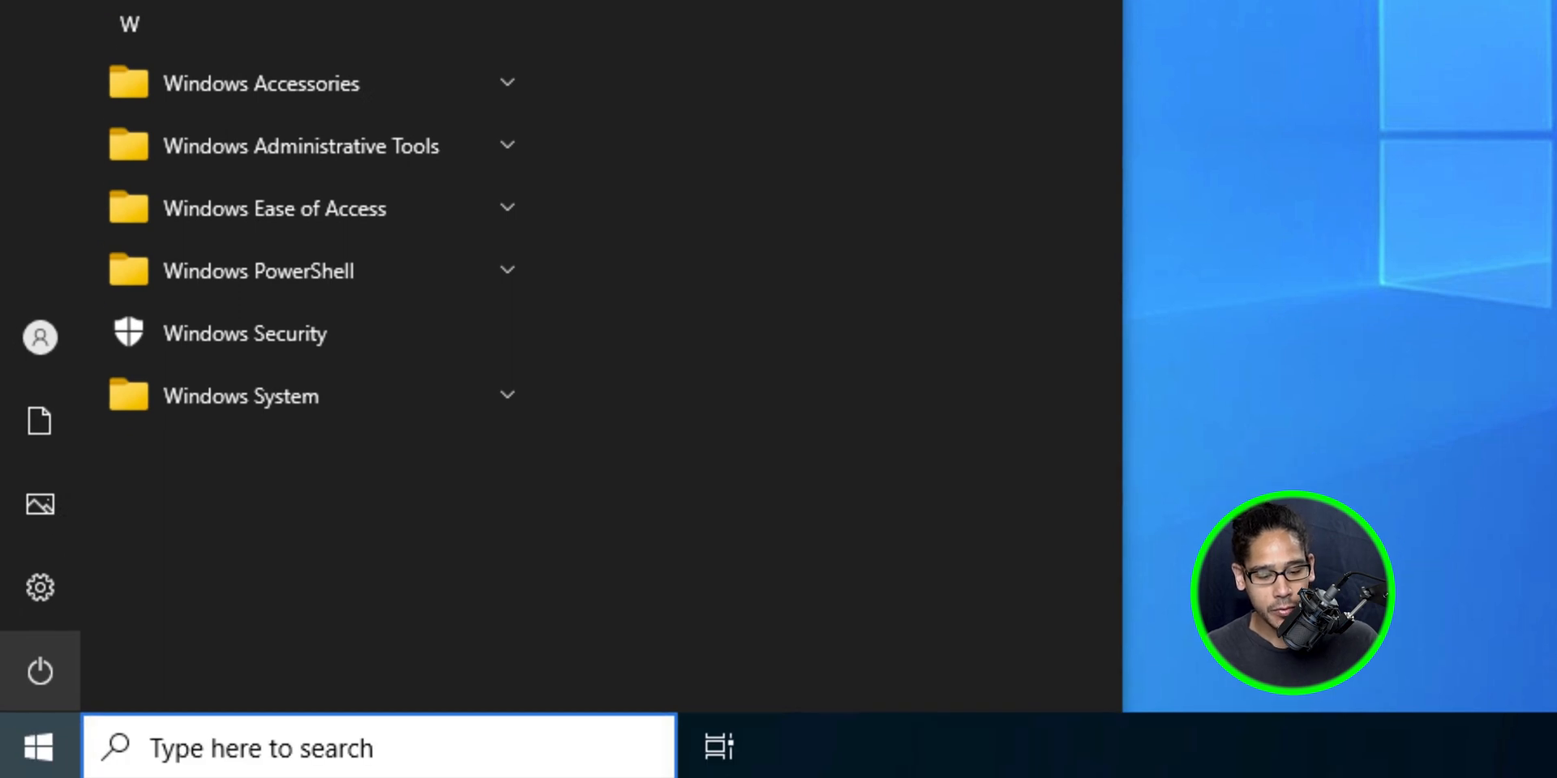
left_click(39, 587)
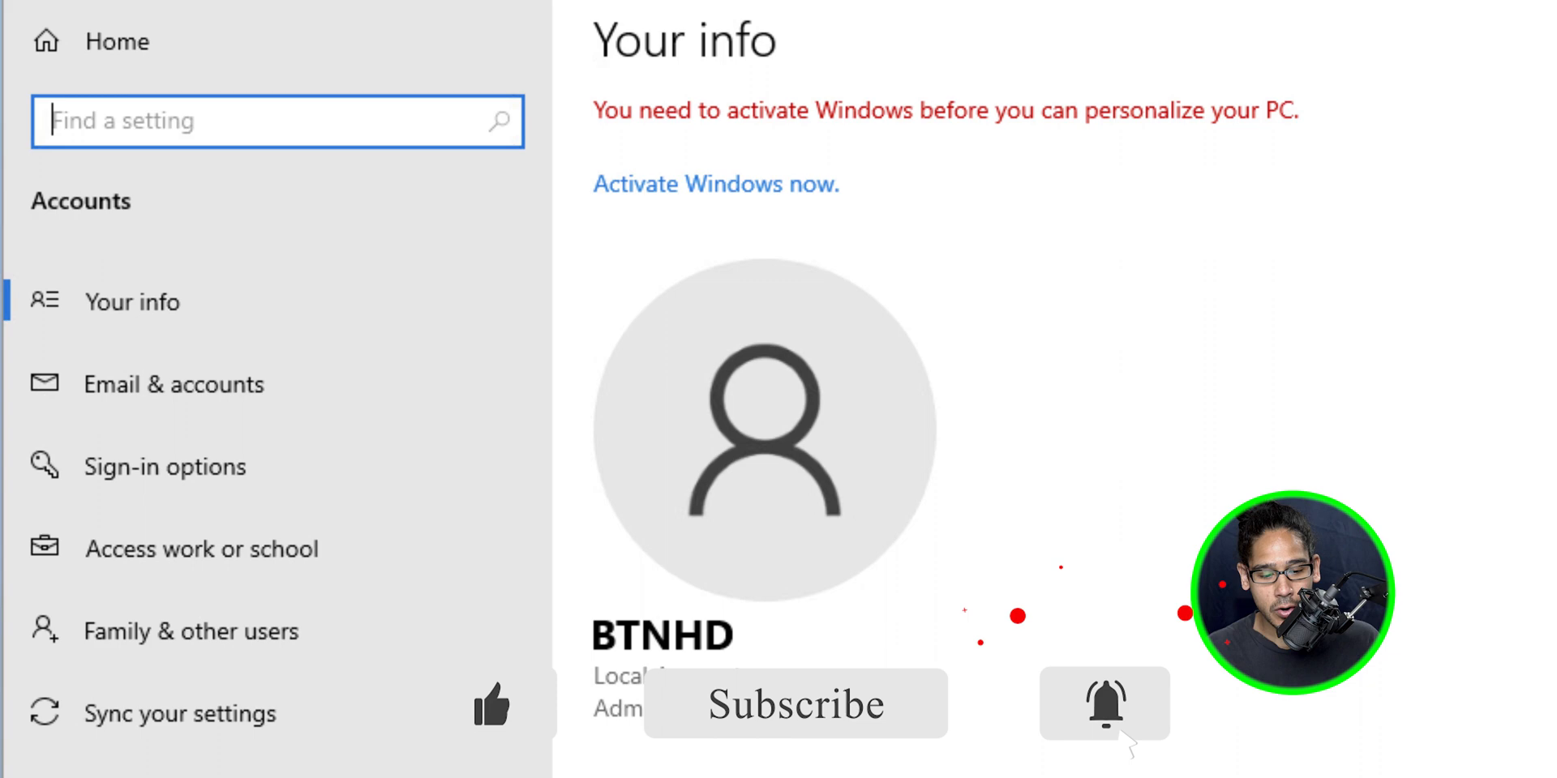
- Begin connecting a work or school account under Access work or school
left_click(201, 548)
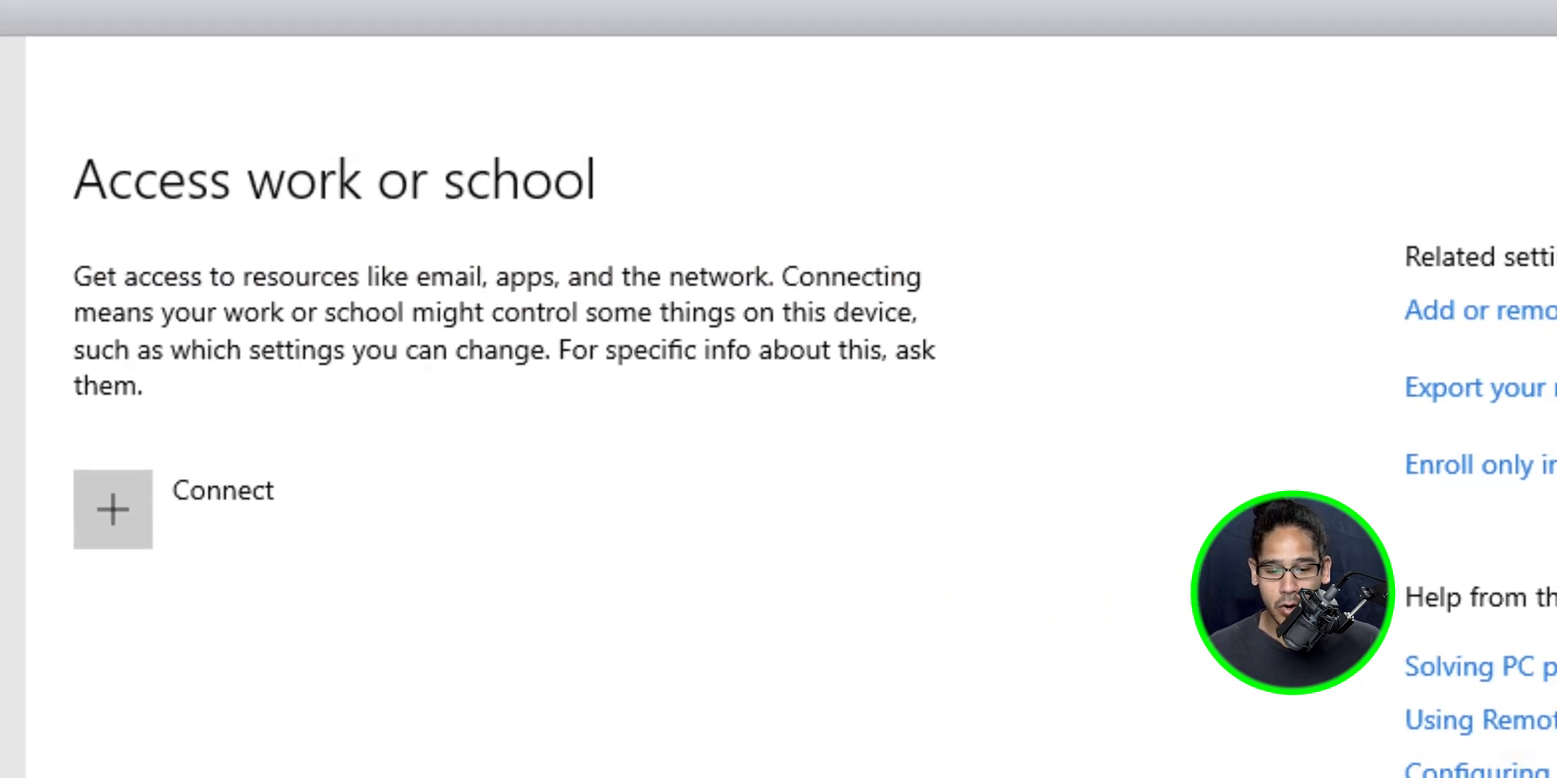
left_click(112, 509)
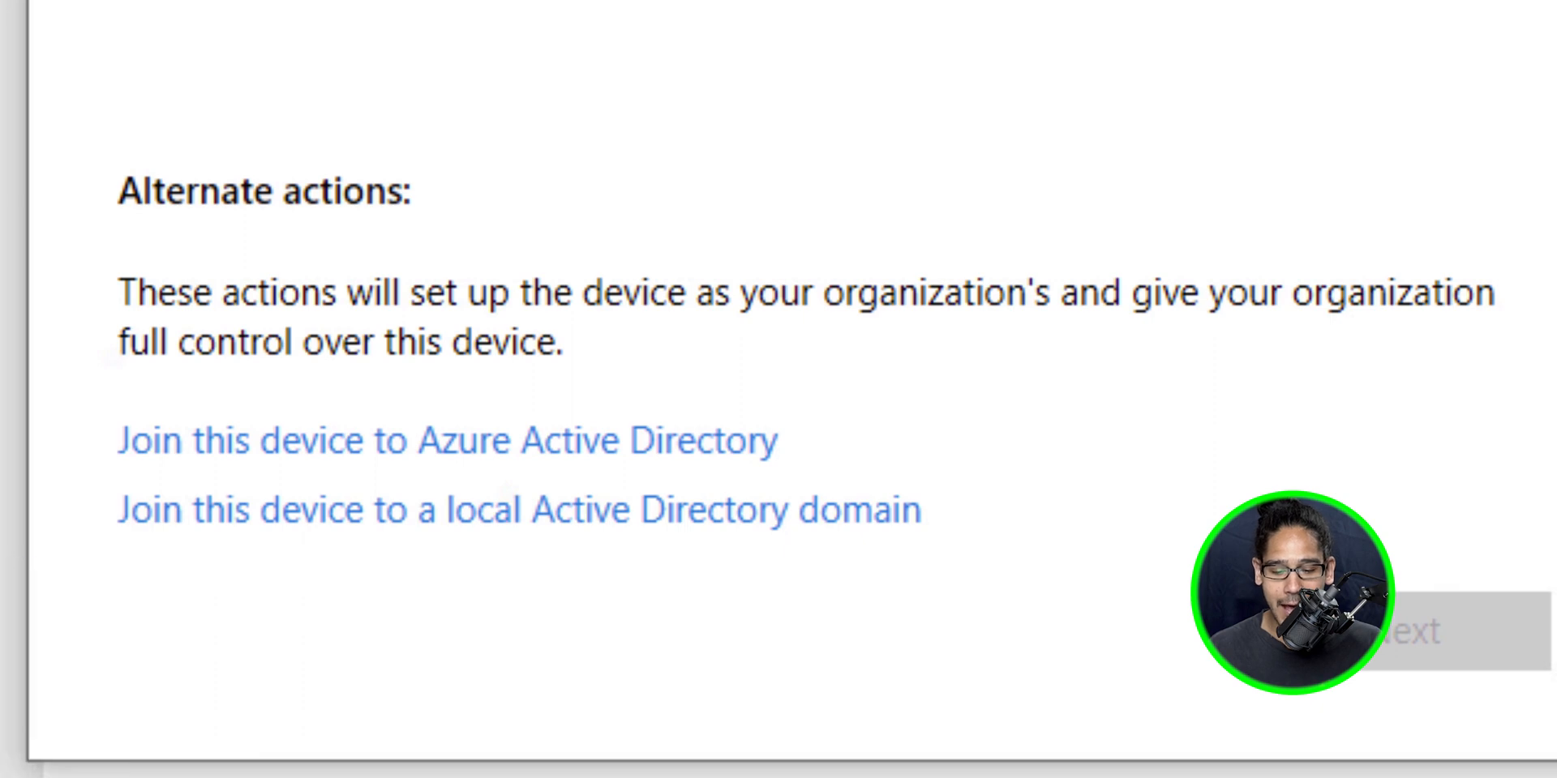
- Choose 'Join this device to Azure Active Directory' and sign in with the organization email and password
left_click(443, 441)
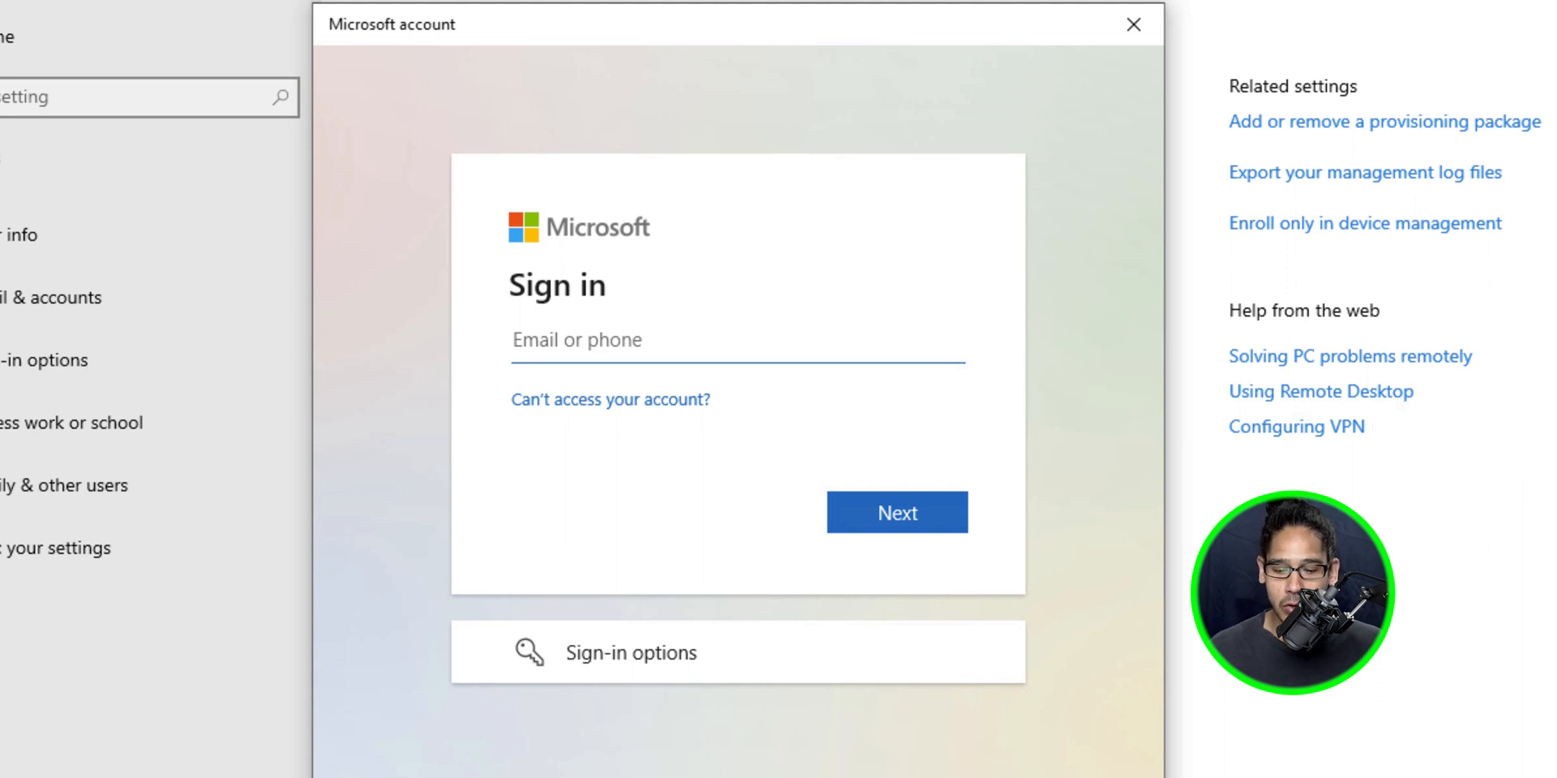
left_click(895, 512)
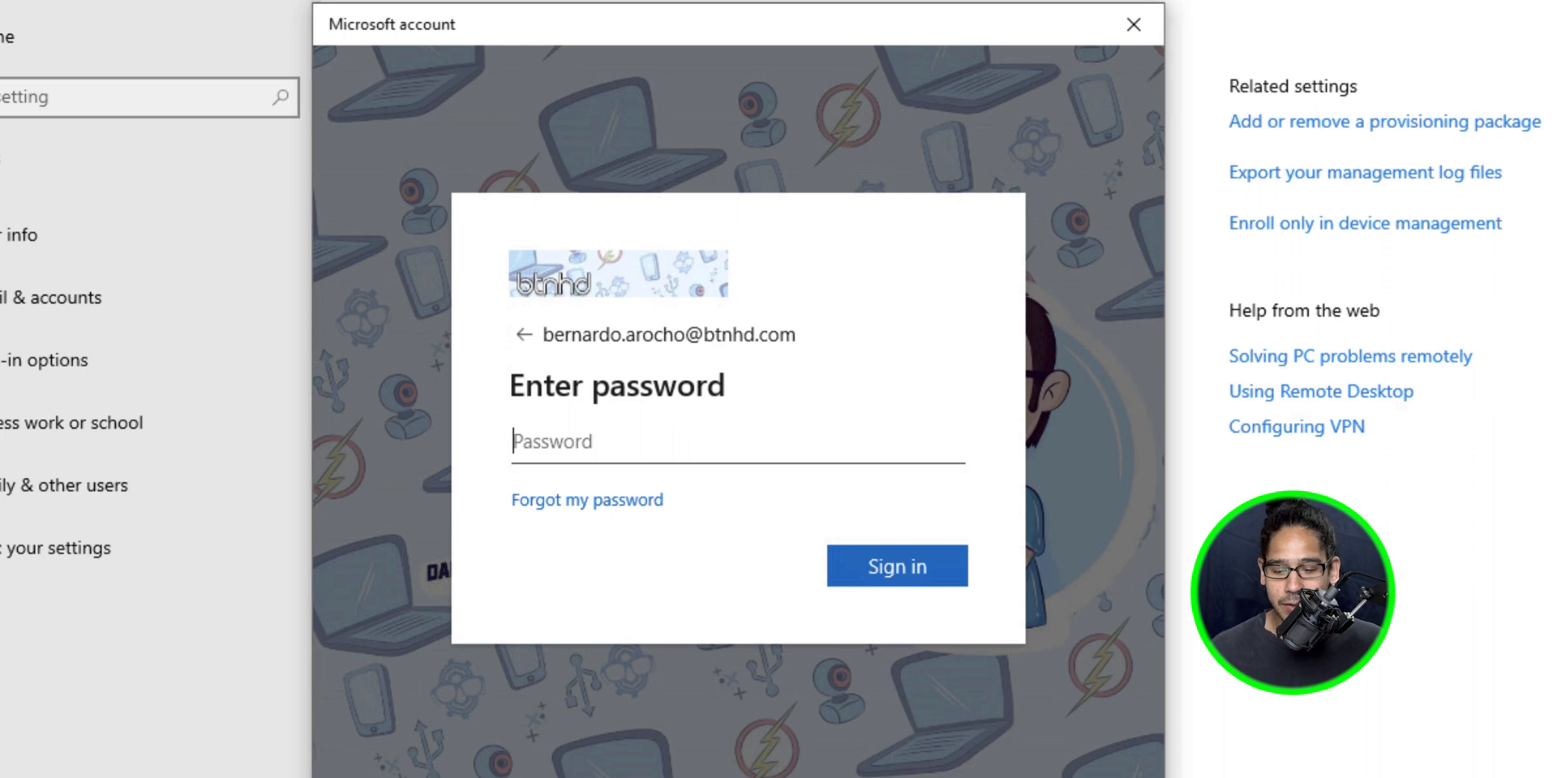
left_click(895, 566)
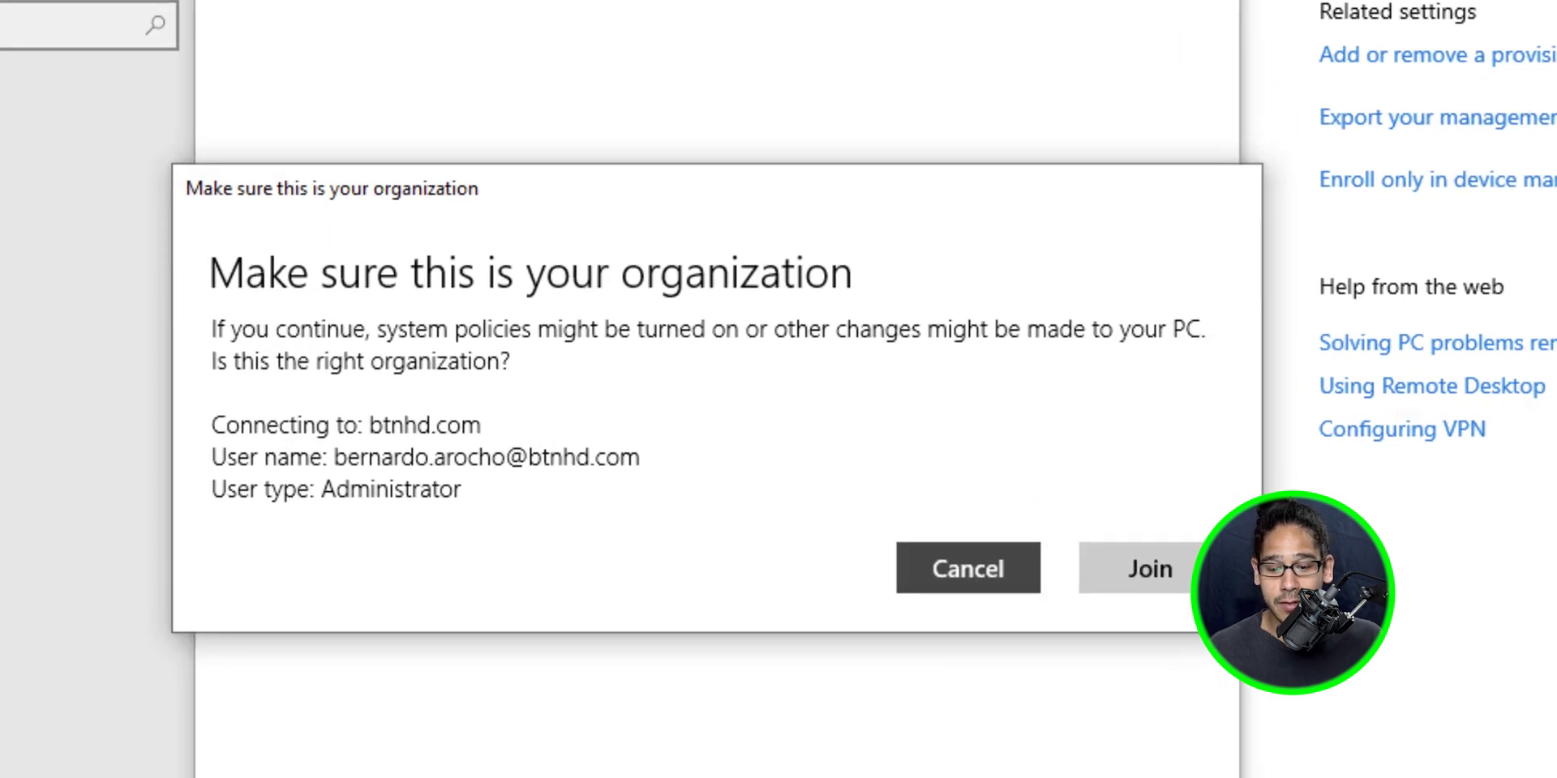
- Confirm joining btnhd.com so the device lists 'Connected to BTNHD's Azure AD'
left_click(1148, 569)
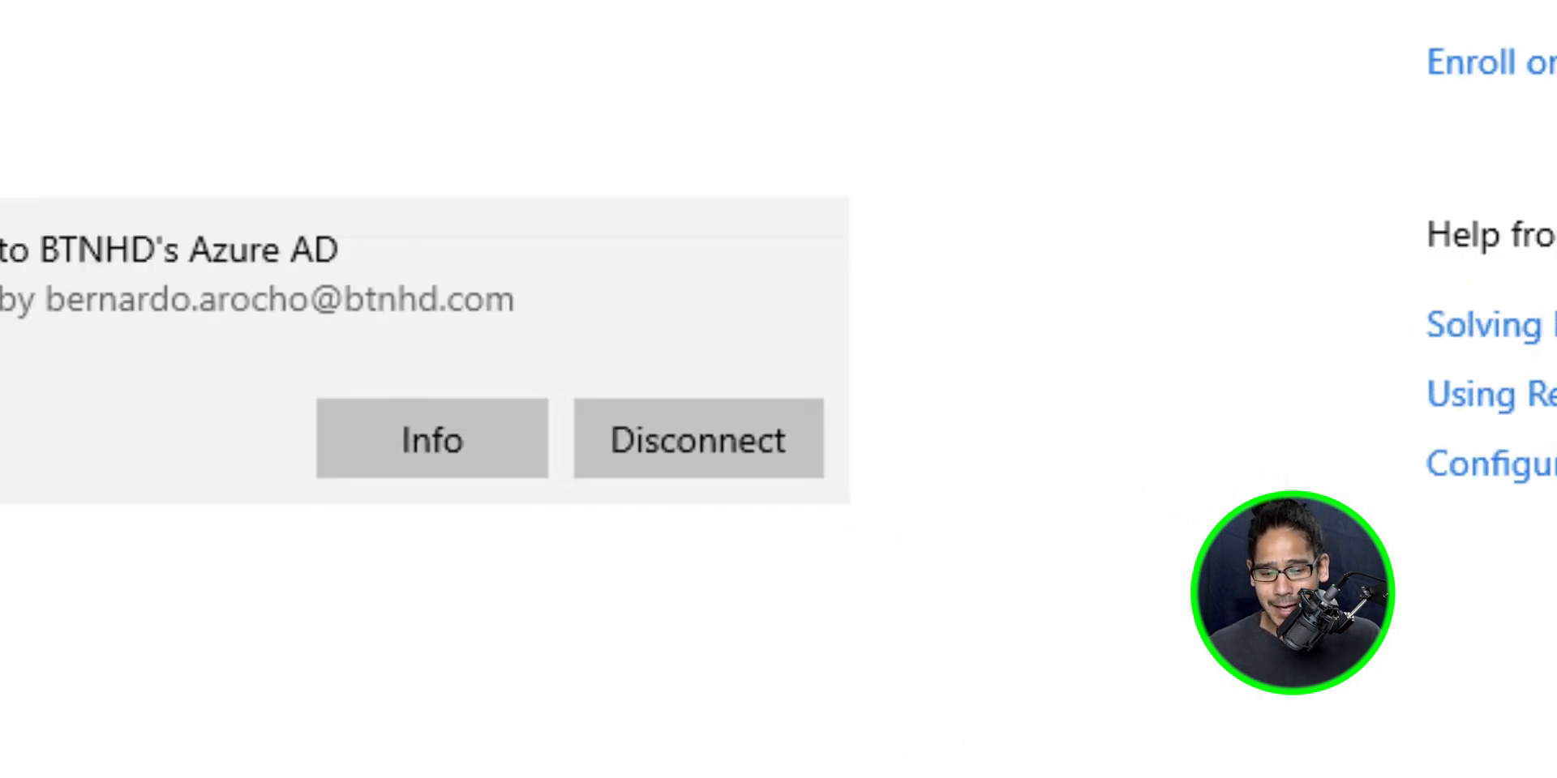
scroll("down", 3)
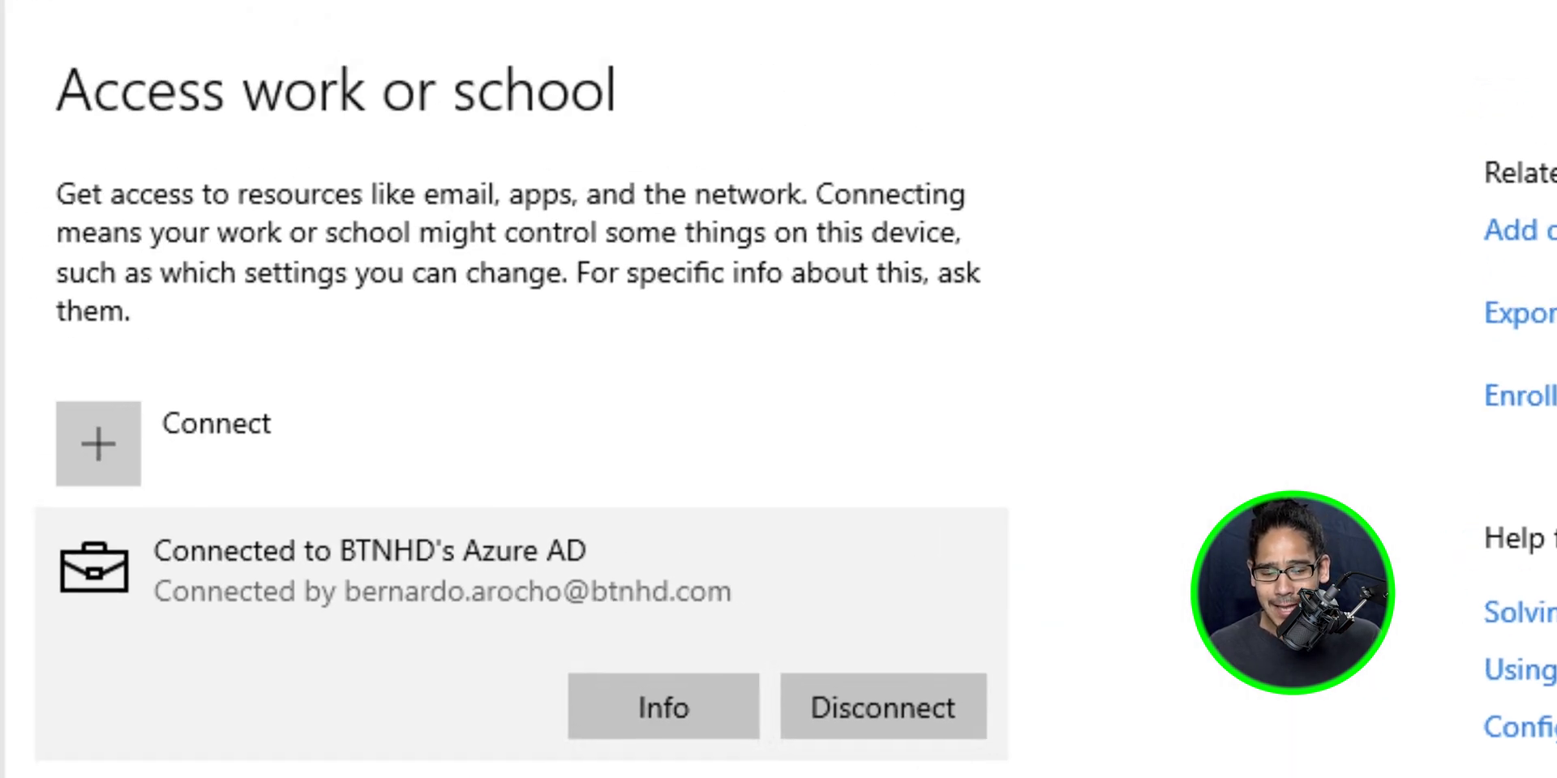